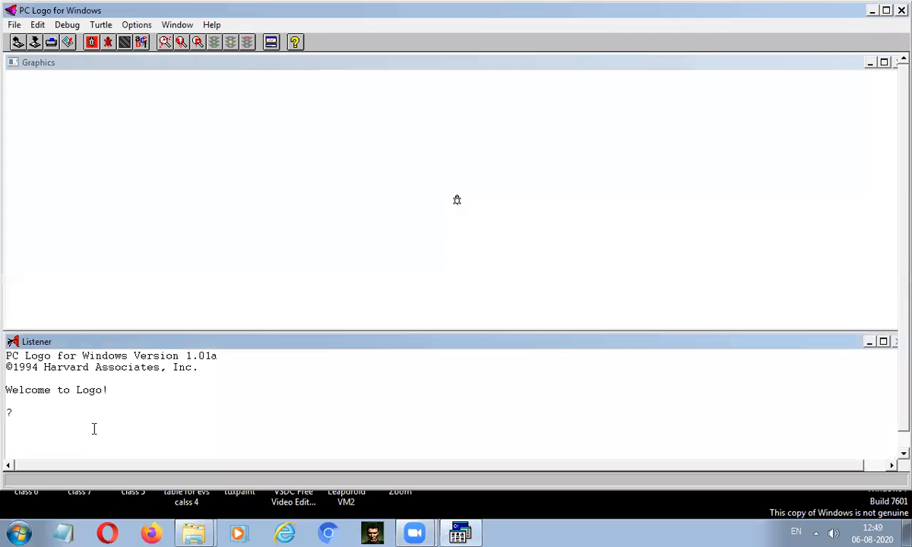
text(FD 50)
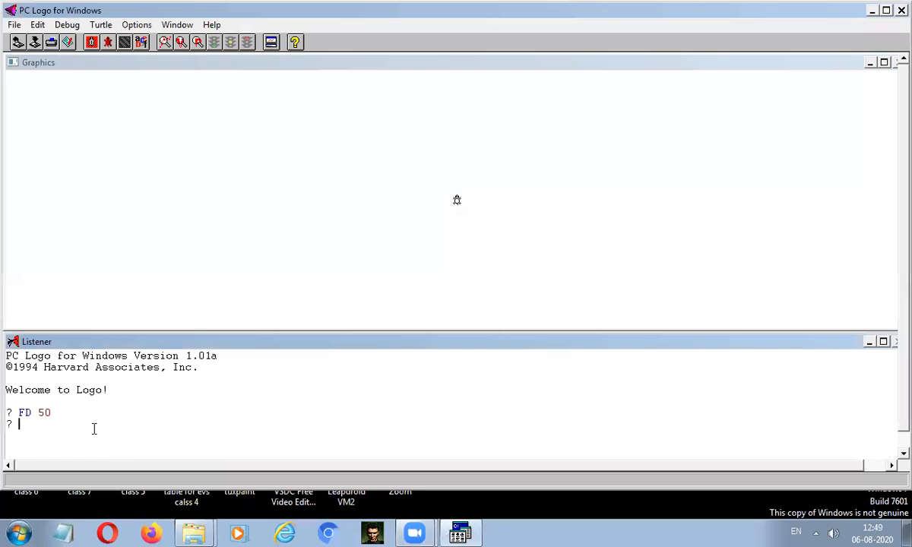
text(RT)
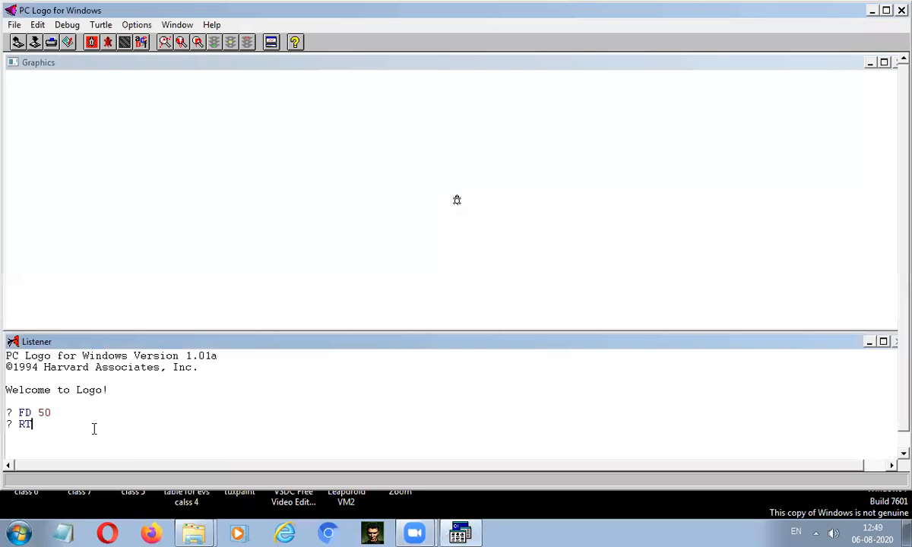
text(90)
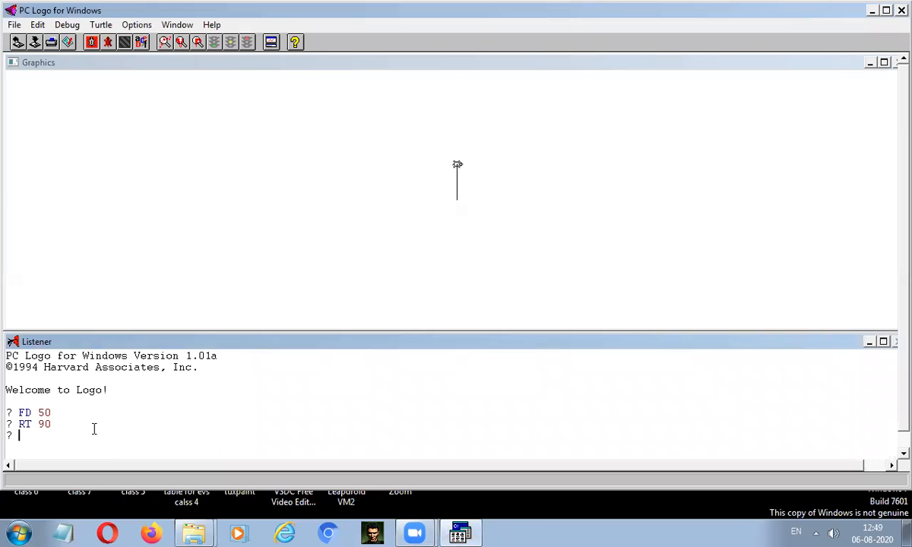
text(FD 50)
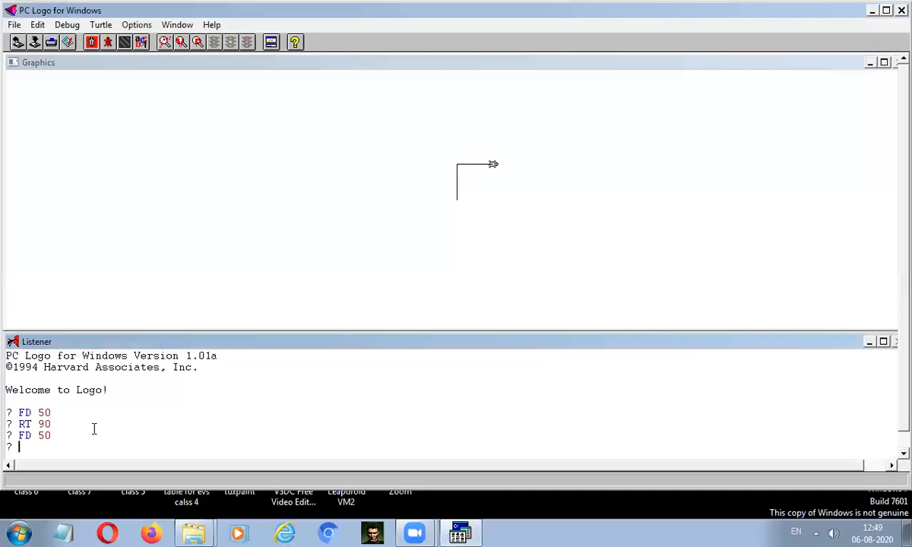
text(LT 90)
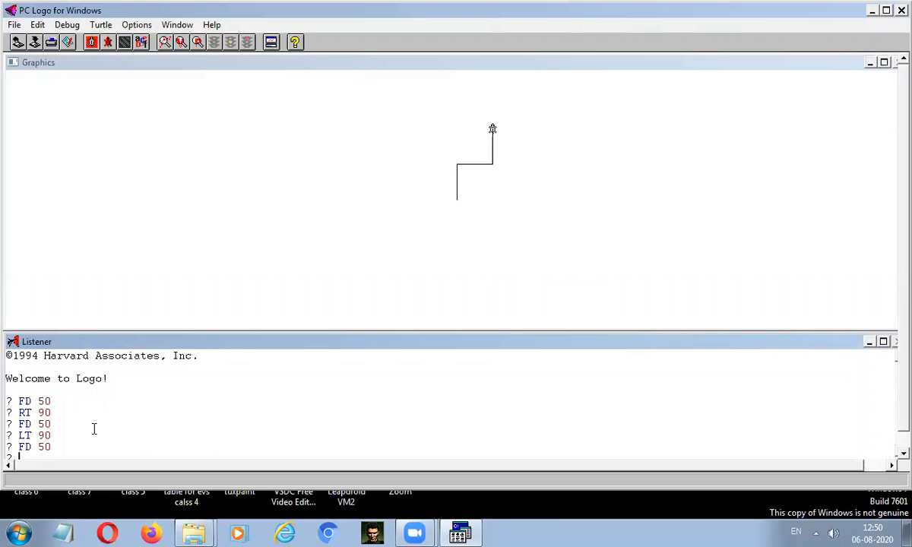
text(RT 90)
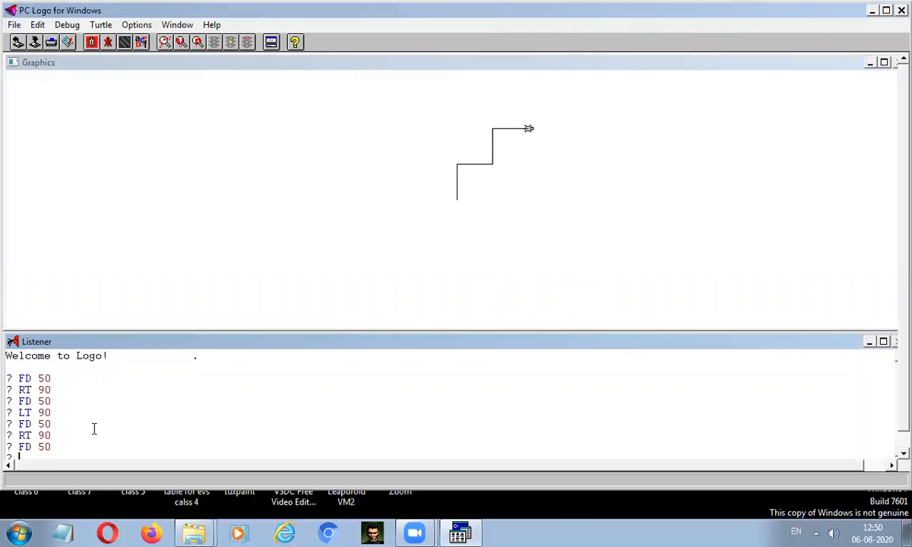
text(RT 90)
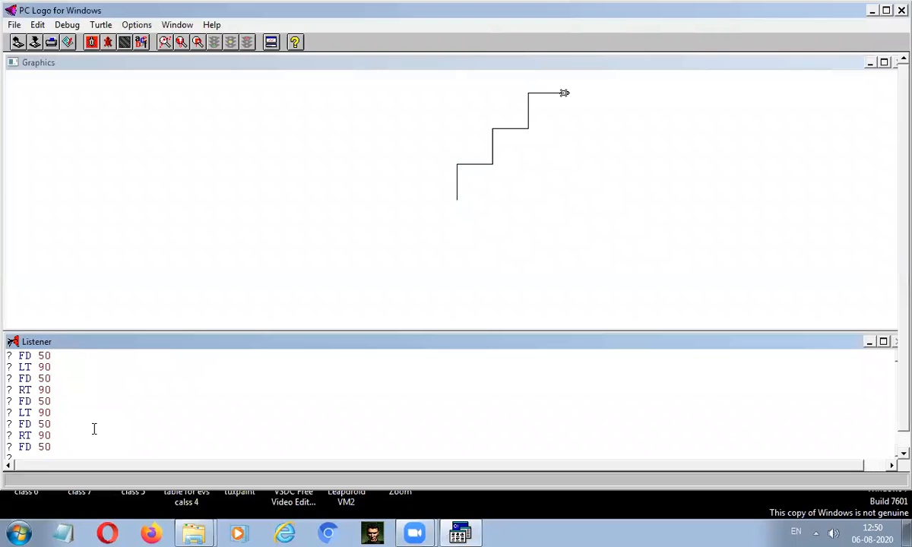
text(CS)
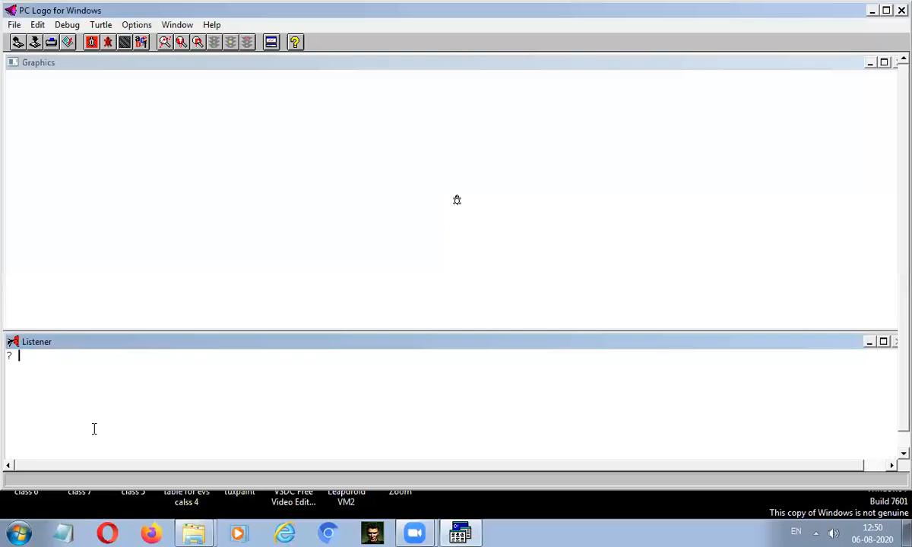
text(RT)
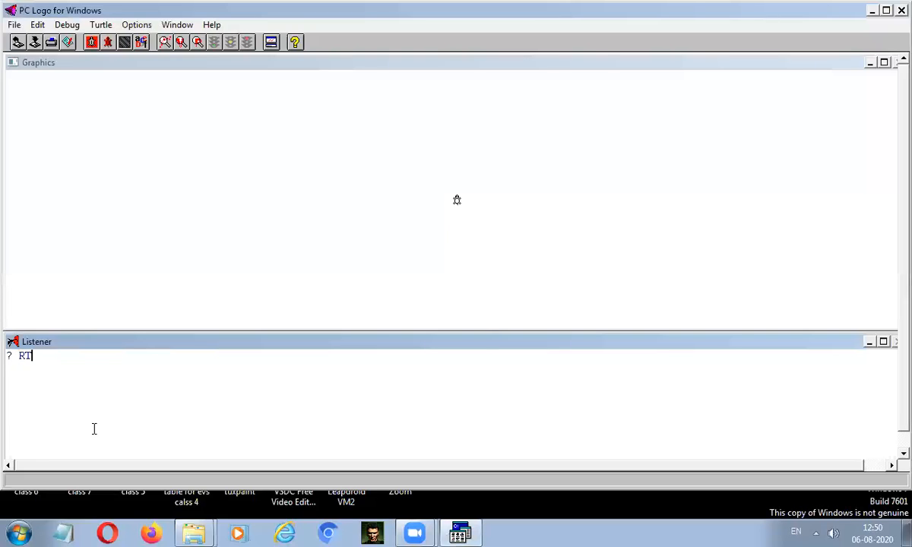
text(90)
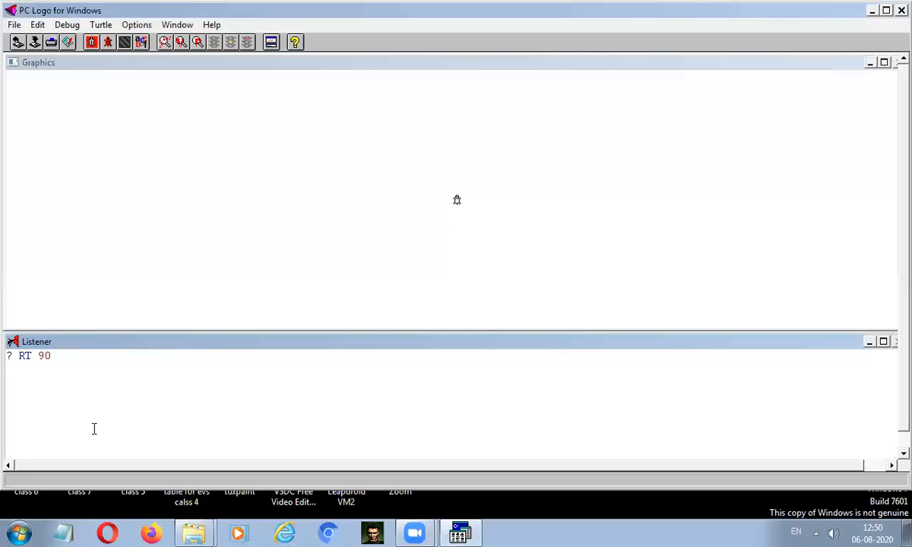
text(FD 50)
text(L)
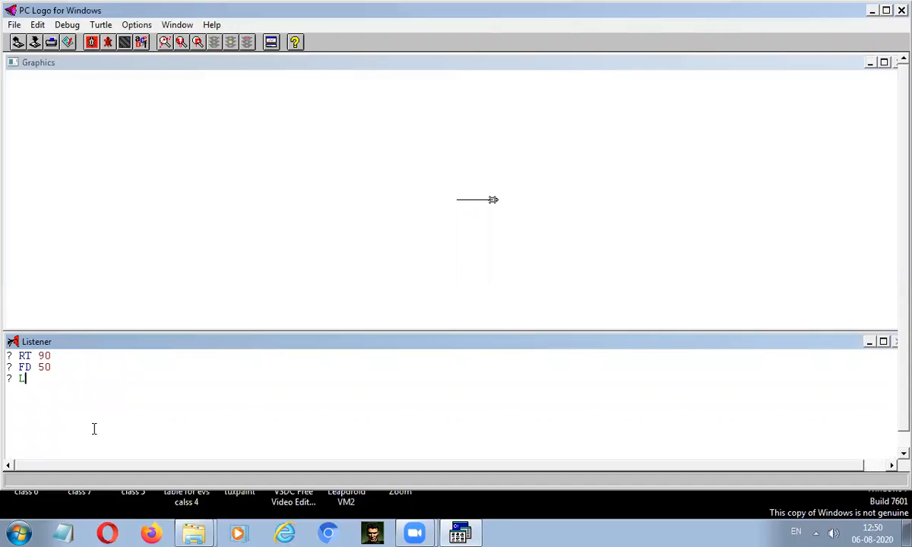
text(T 90)
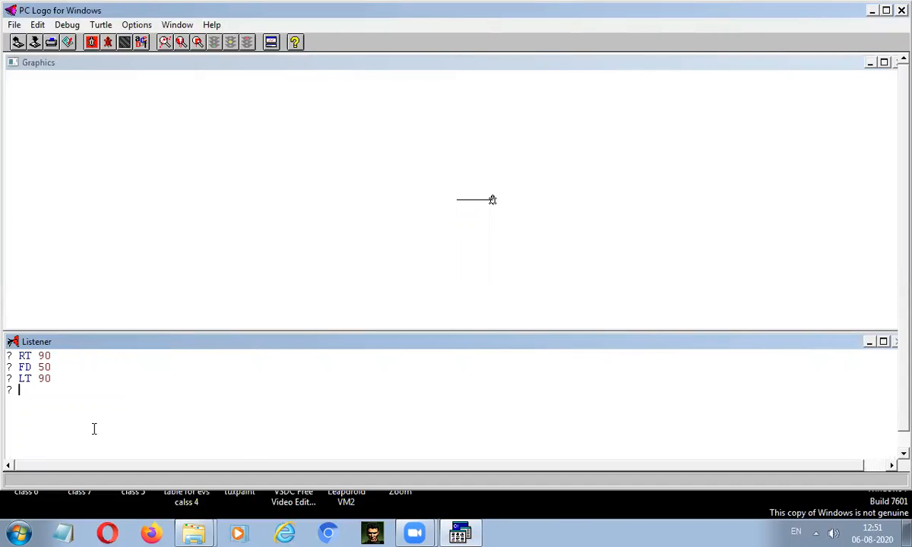
text(FD 50)
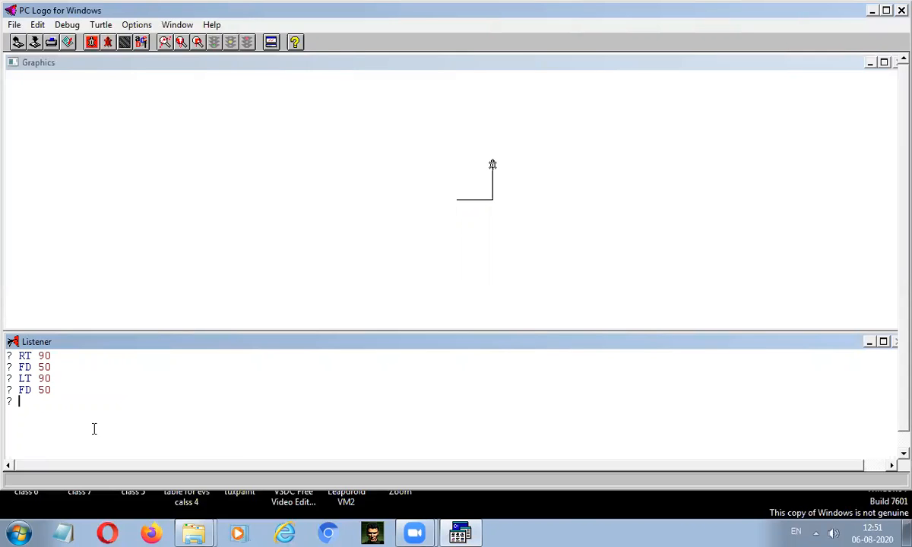
text(L)
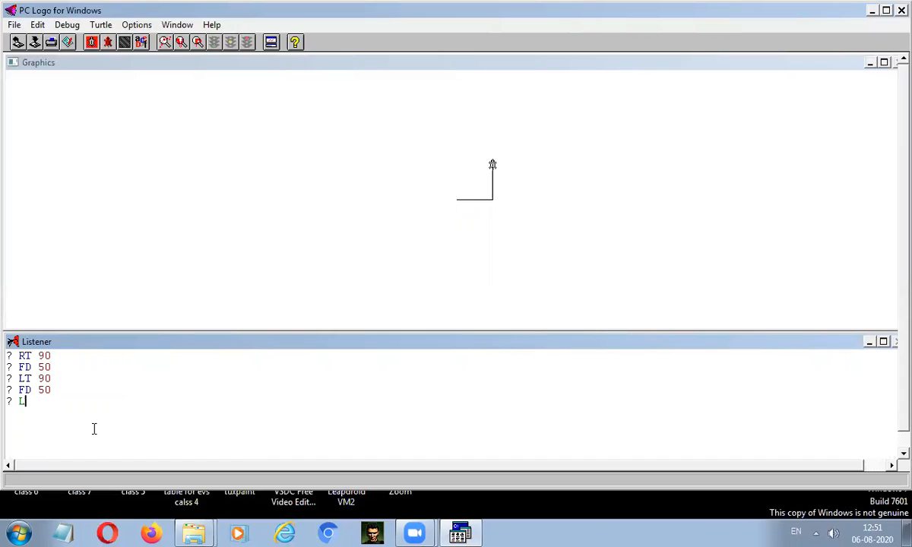
text(LT 90)
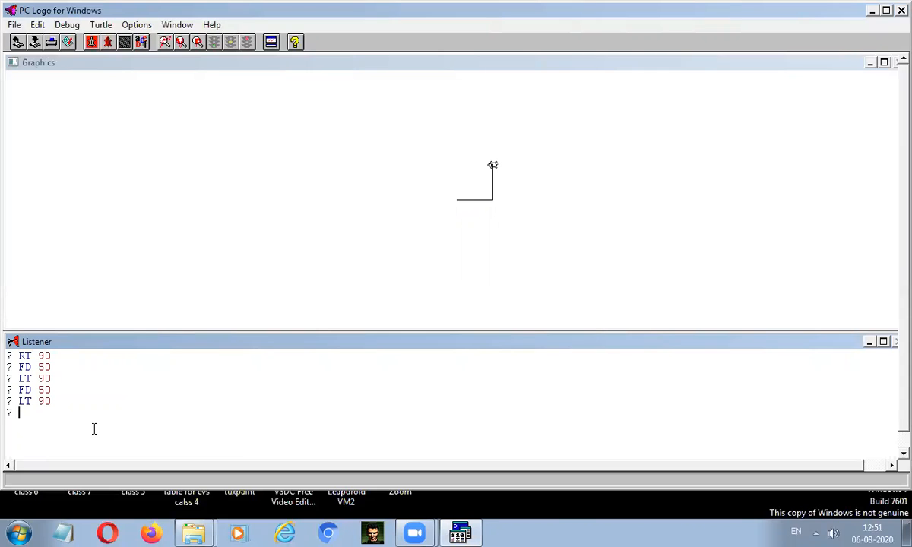
text(FD 50)
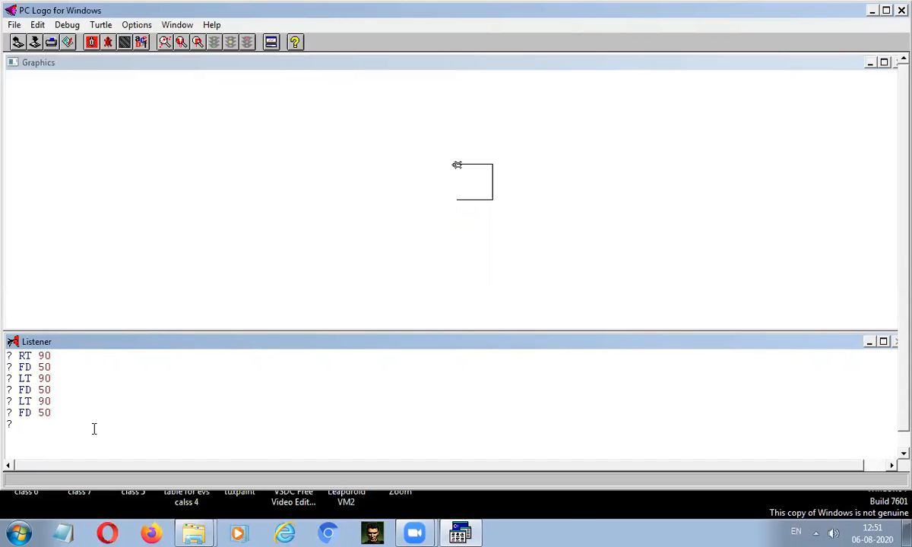
text(RT 90)
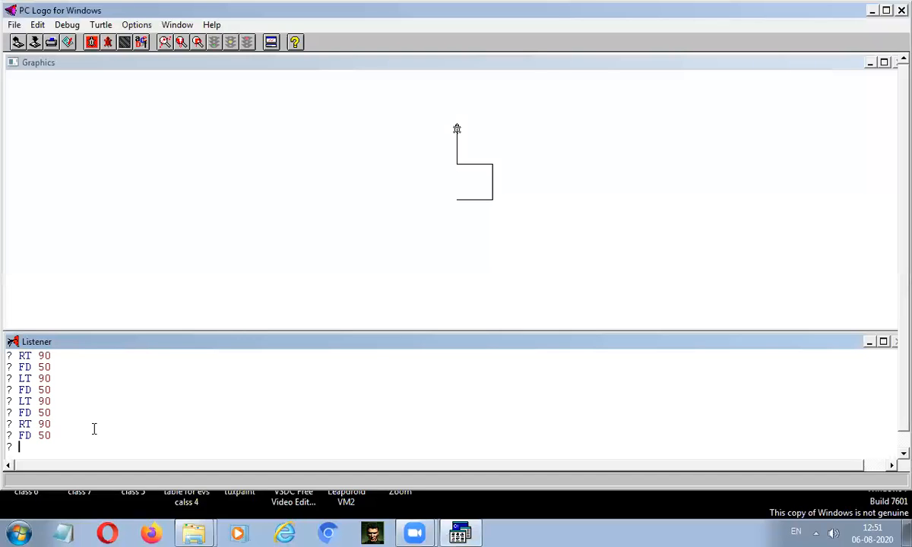
text(RT 90)
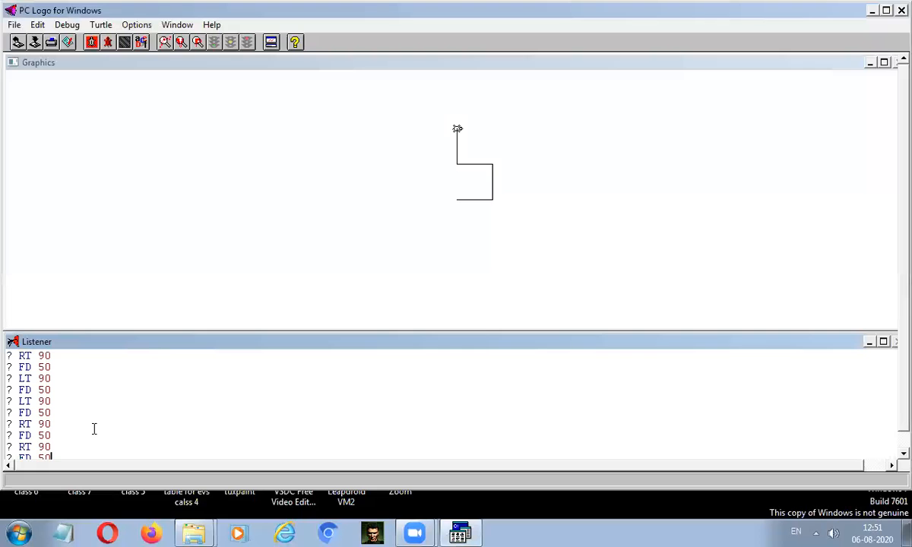
text(FD 50)
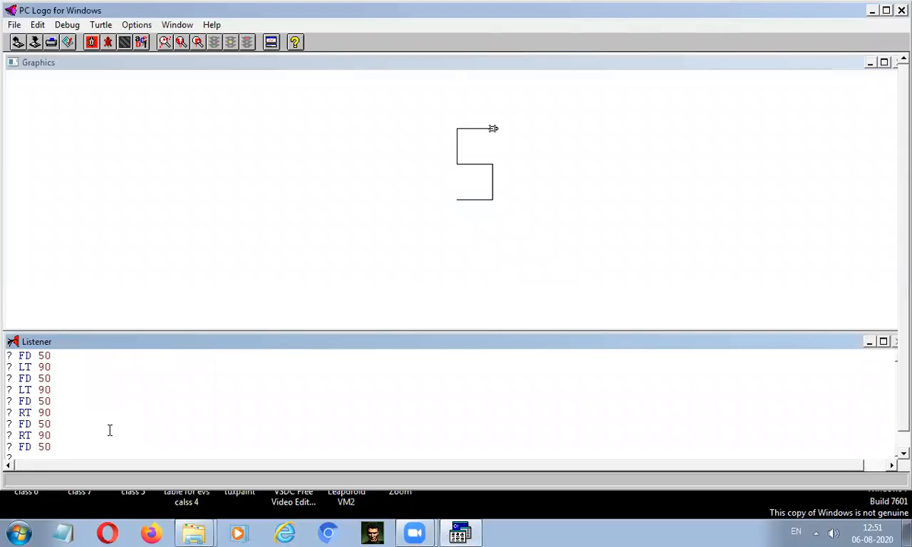
mouse_move(486, 30)
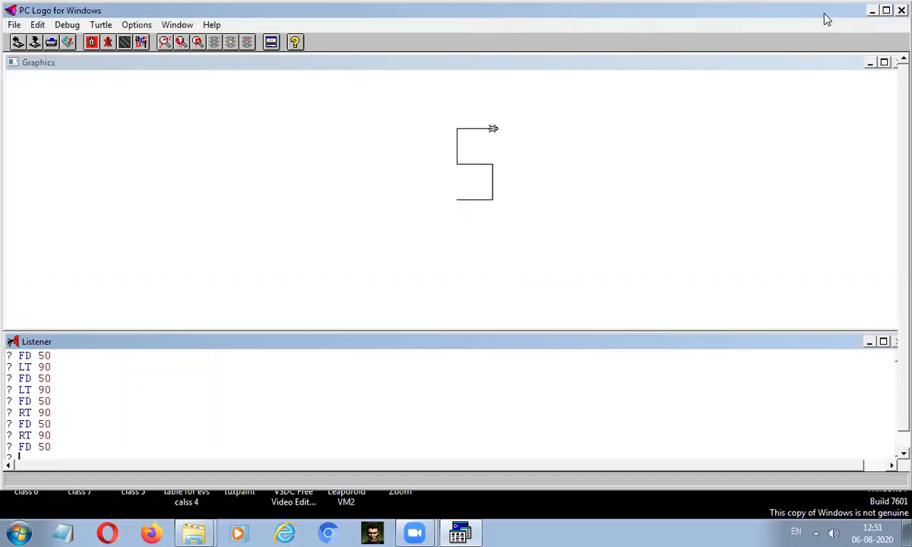
mouse_move(773, 18)
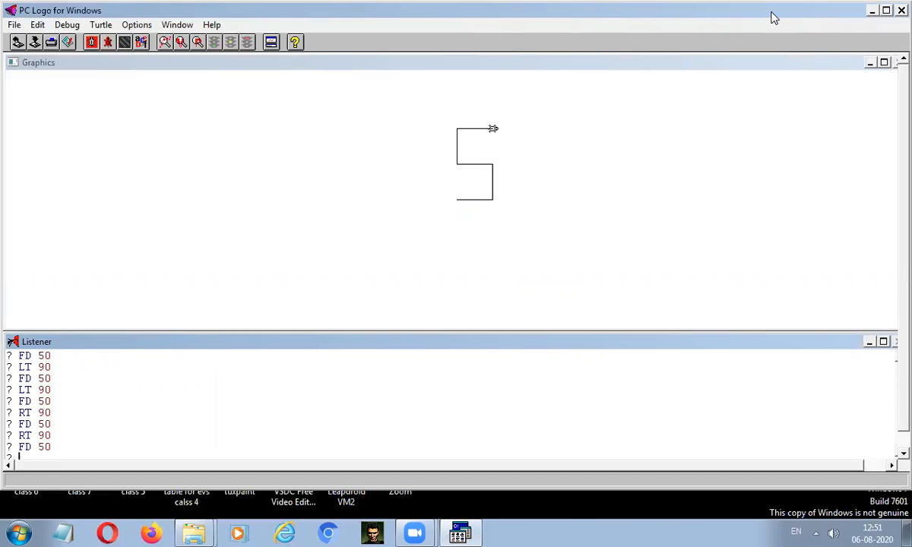